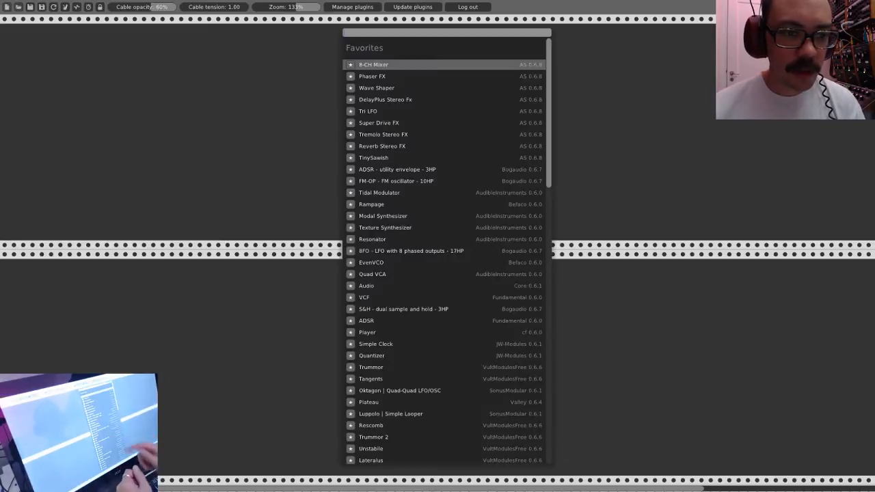
Add an Audio module from the browser and set it to the Bridge driver on Port 1.
click(383, 134)
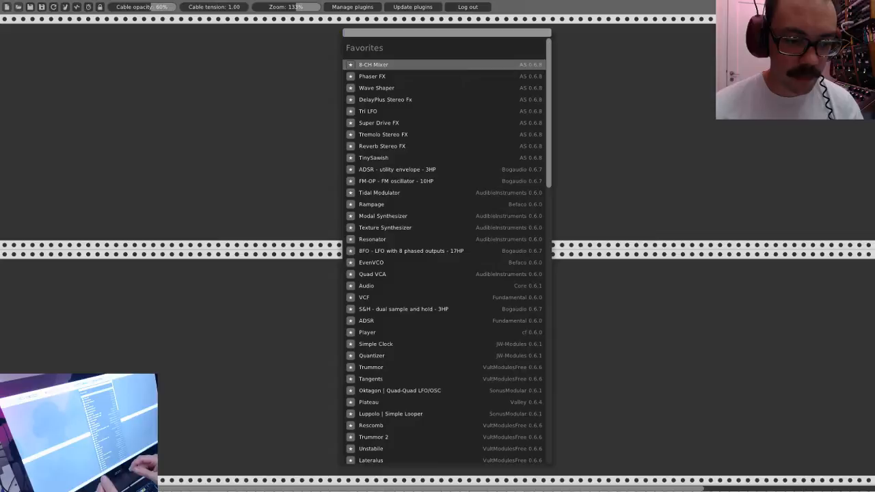
scroll(down, 3)
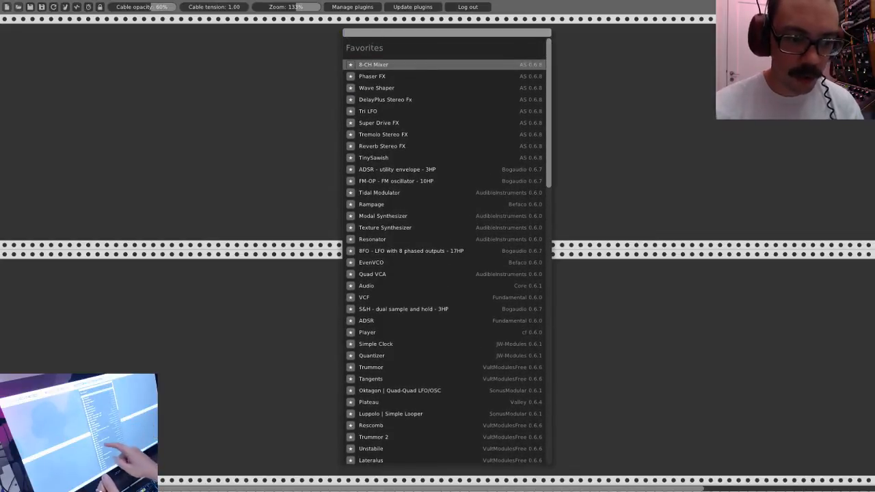
click(366, 285)
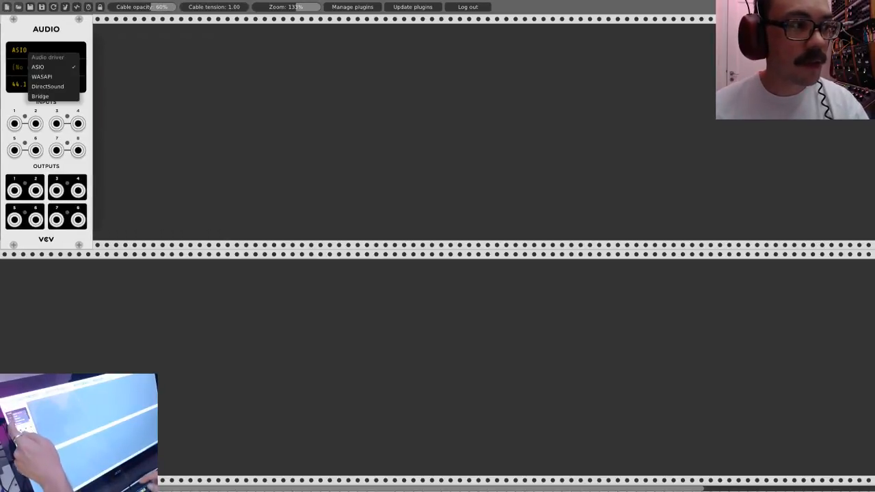
click(40, 95)
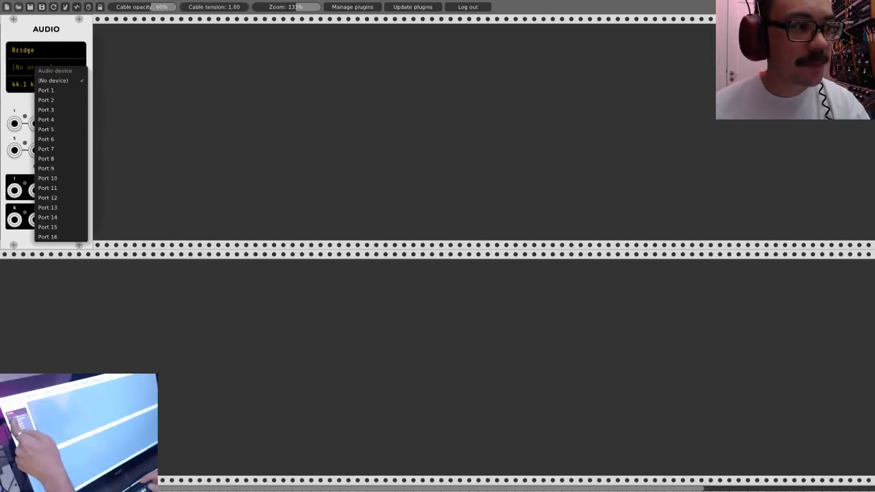
click(45, 90)
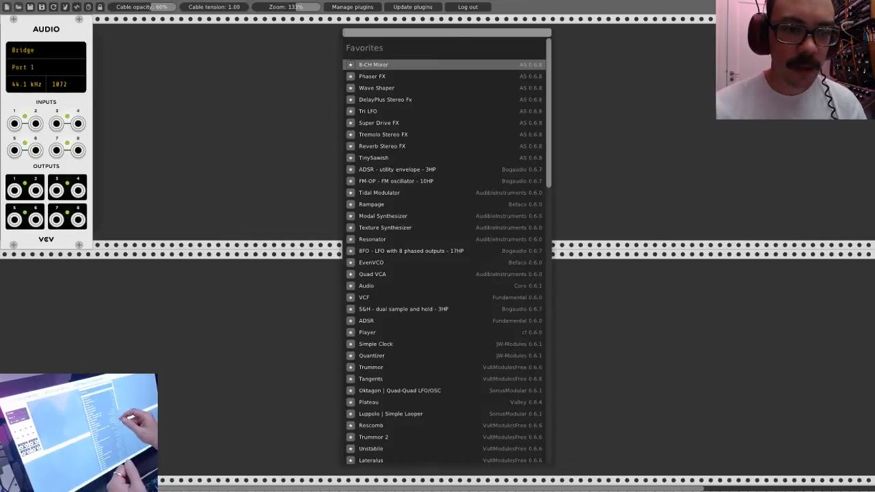
Add an EvenVCO oscillator and place it in the top row beside the Audio module.
click(372, 262)
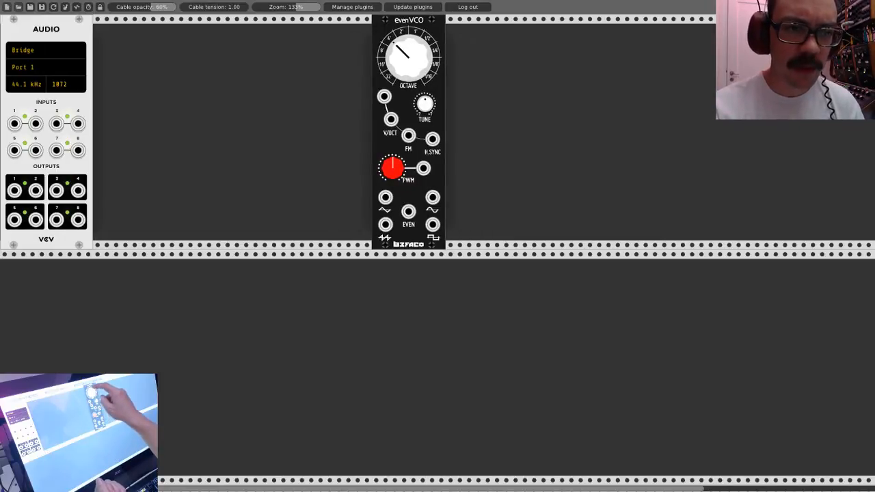
drag(407, 57, 410, 41)
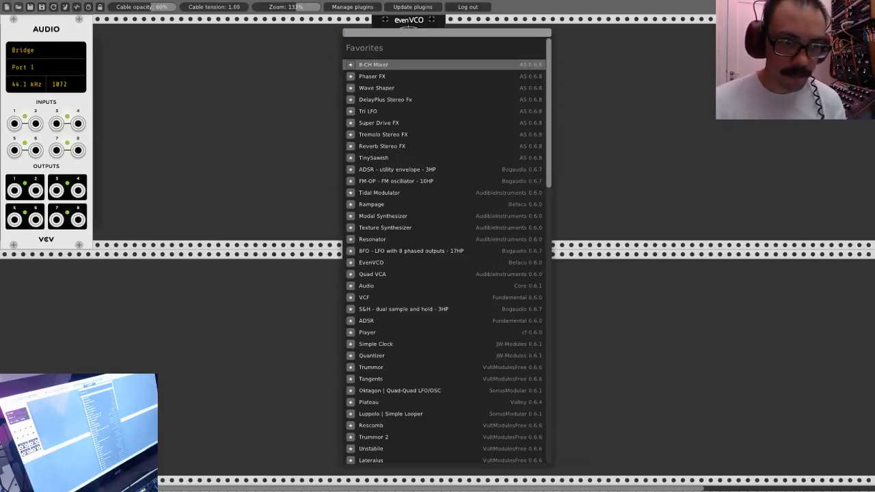
Search 'seq' in the browser and add the 16-Step Sequencer to the lower row.
text(seq)
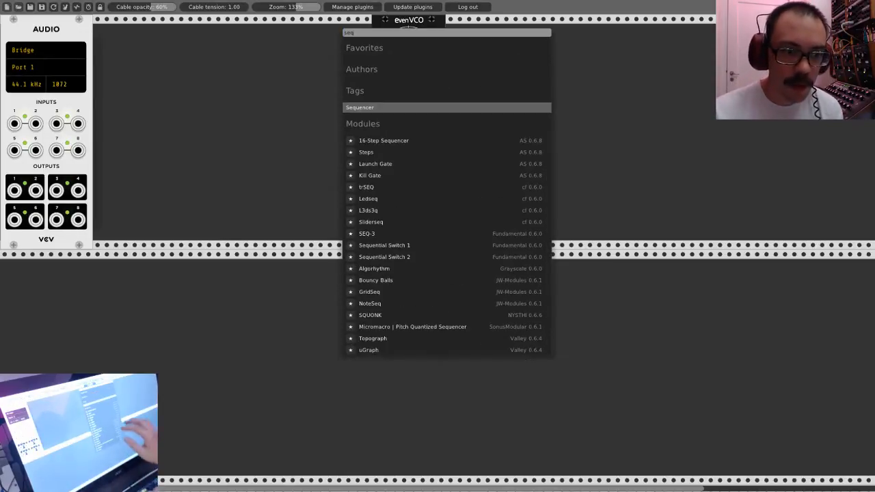
click(383, 139)
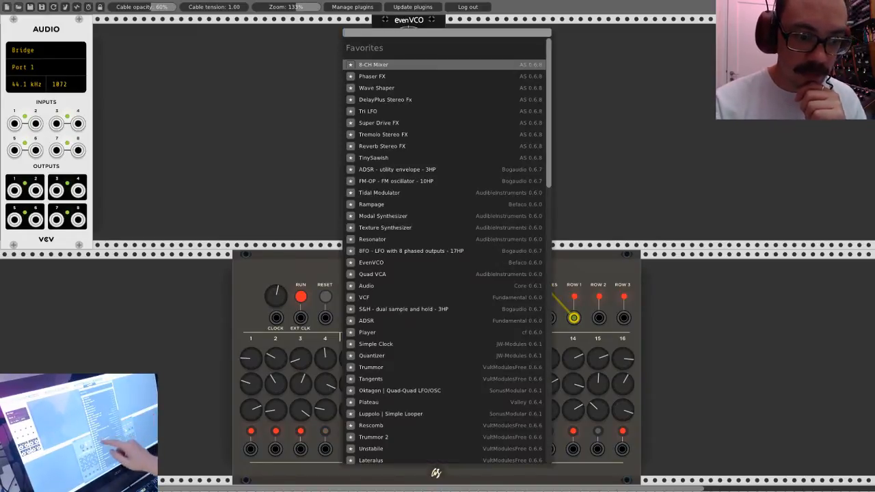
Add the quad VCA and ADSR and cable them with the sequencer and EvenVCO.
click(371, 262)
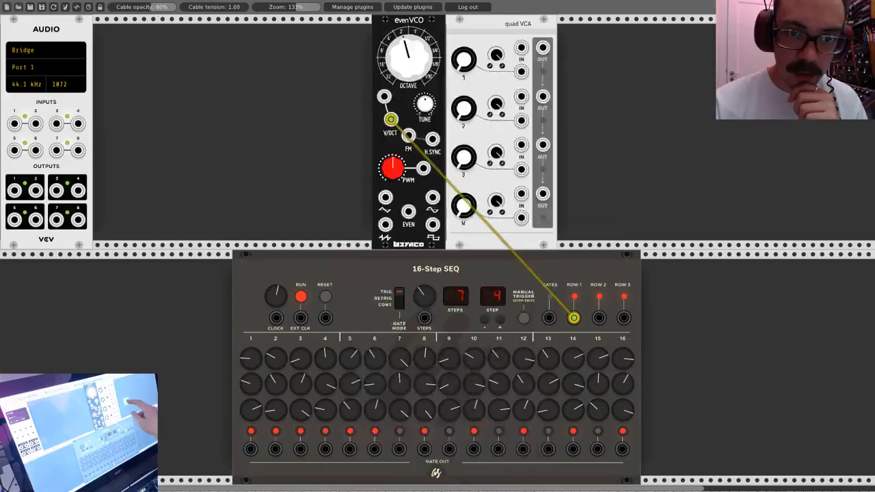
click(409, 20)
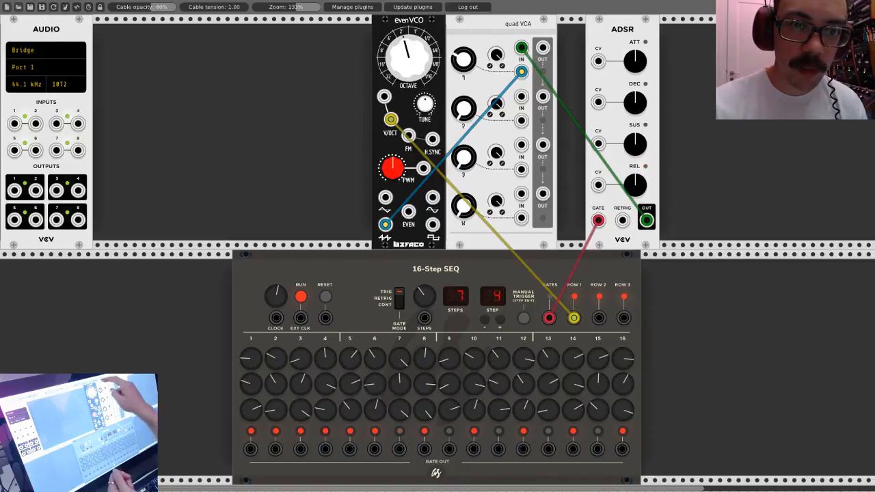
Run a cable from the VCA output into the Audio module's input.
drag(544, 47, 49, 104)
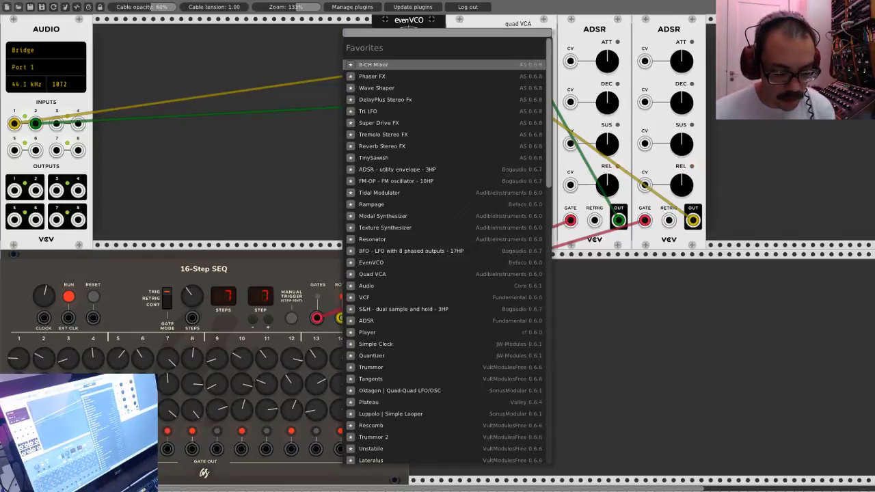
Add the Plateau reverb, cabled between VCA and Audio, and move it into the top row.
click(368, 402)
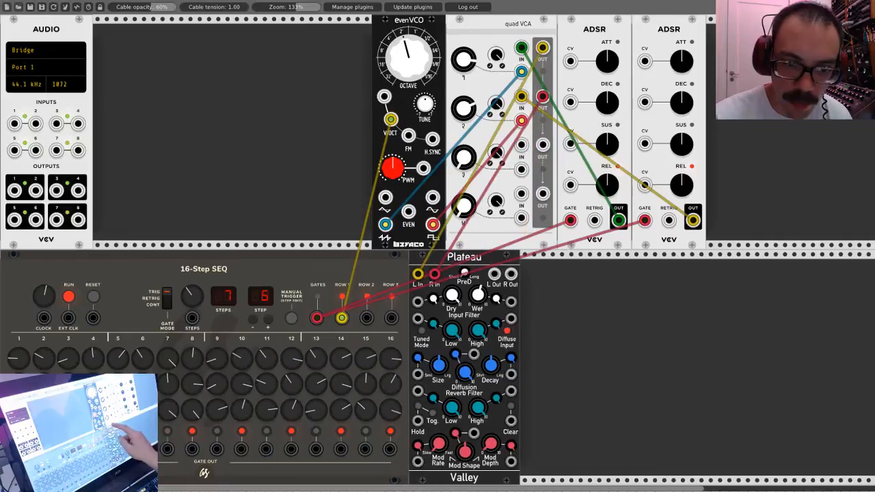
drag(465, 257, 315, 22)
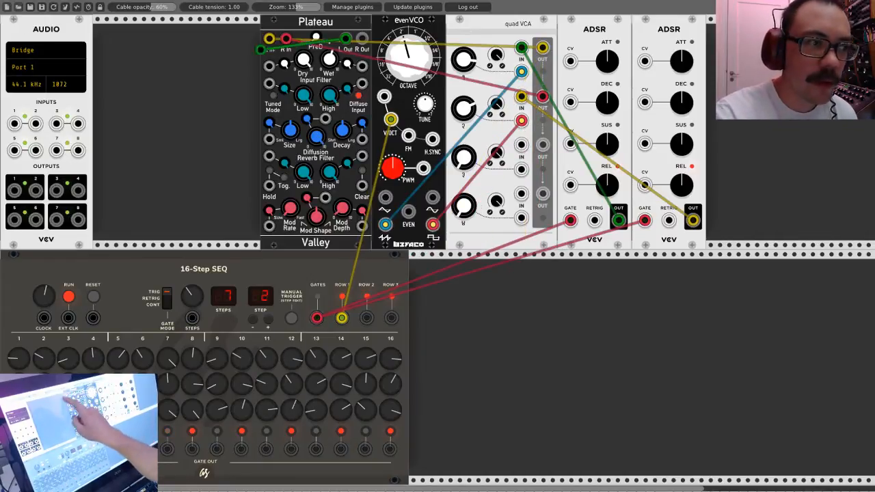